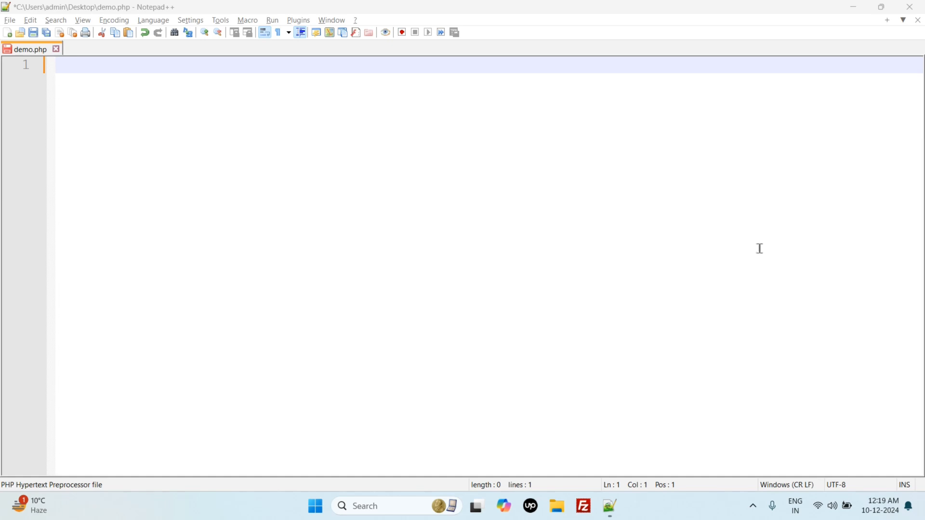
mouse_move(813, 153)
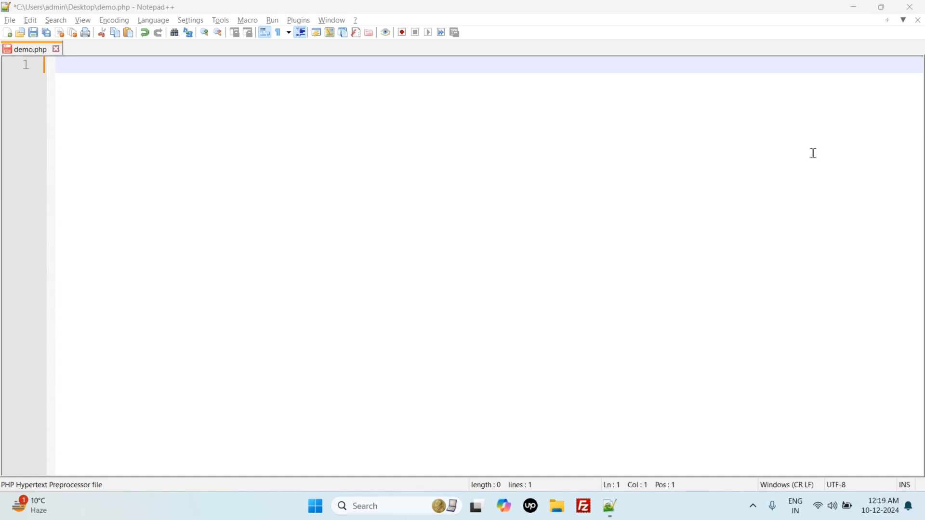
mouse_move(47, 62)
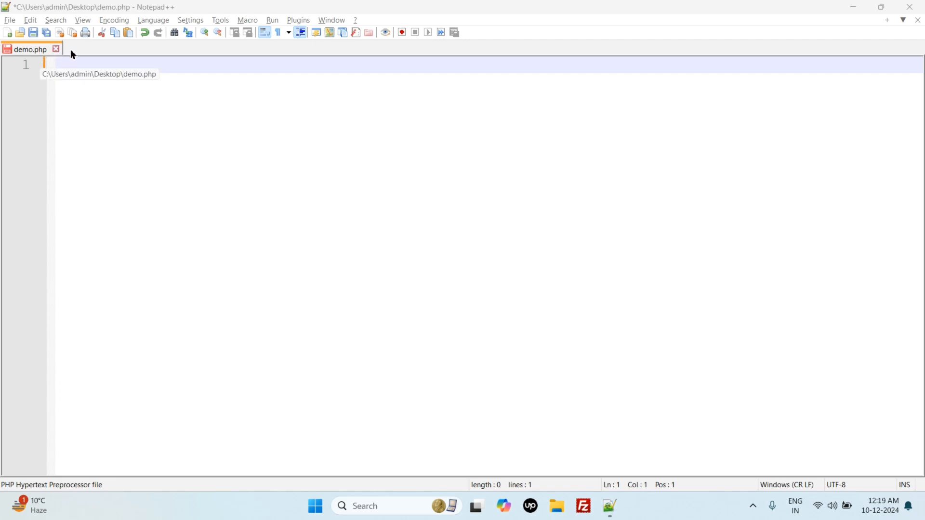
Save the untitled document to the Desktop under the name demo1.php via Save As
right_click(78, 49)
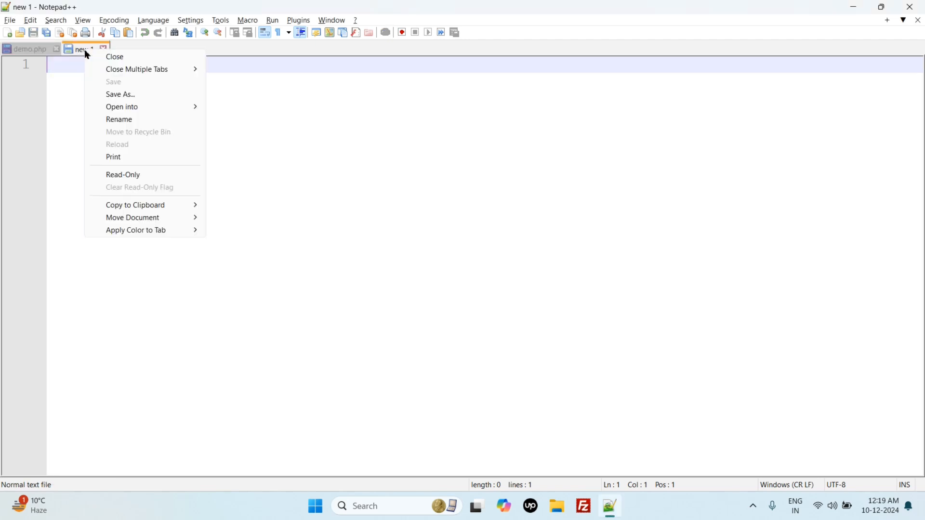
click(120, 94)
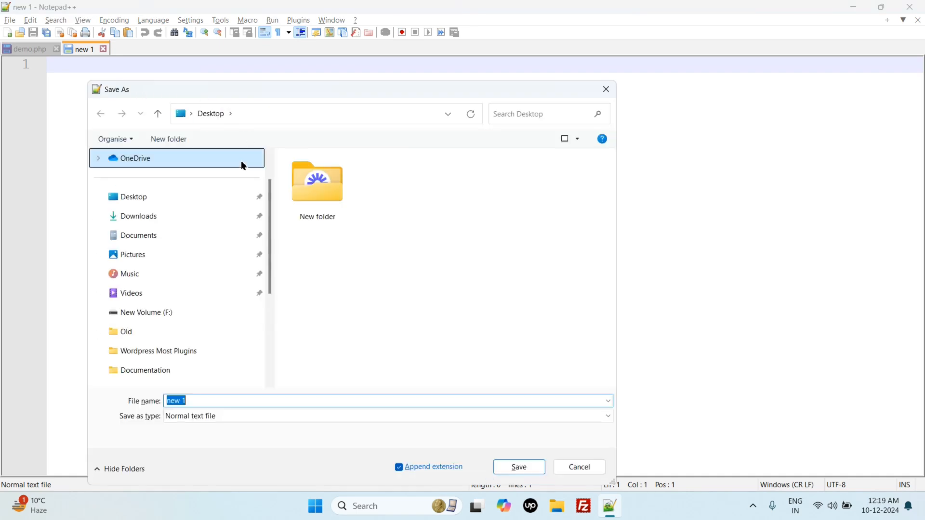
click(133, 196)
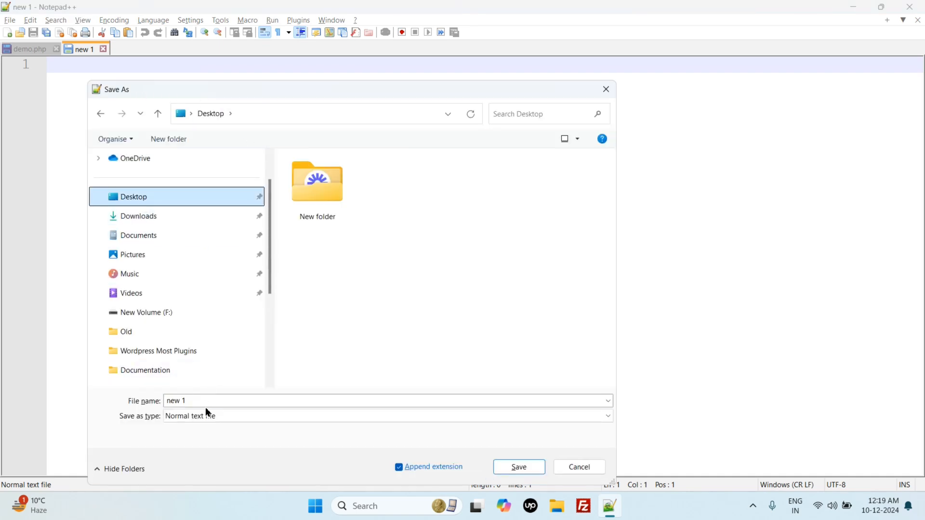
text(demo1.)
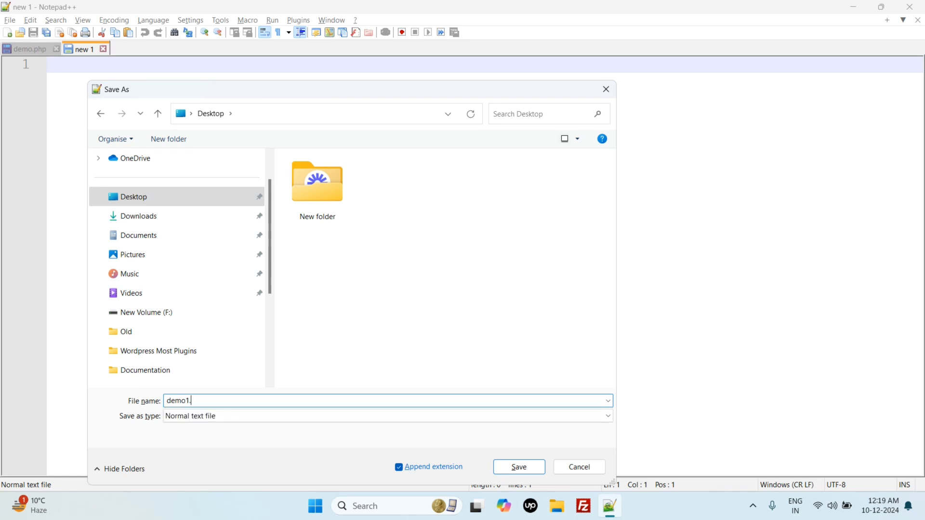
click(519, 466)
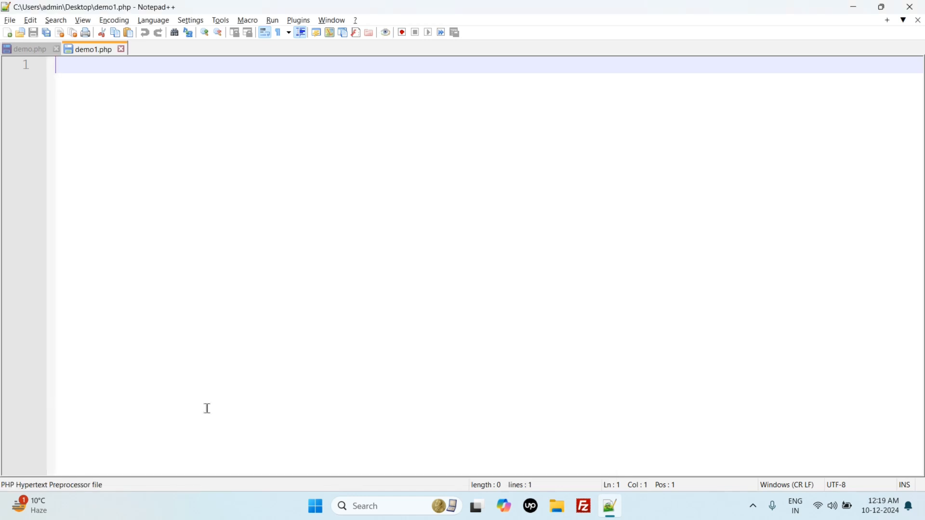
mouse_move(30, 48)
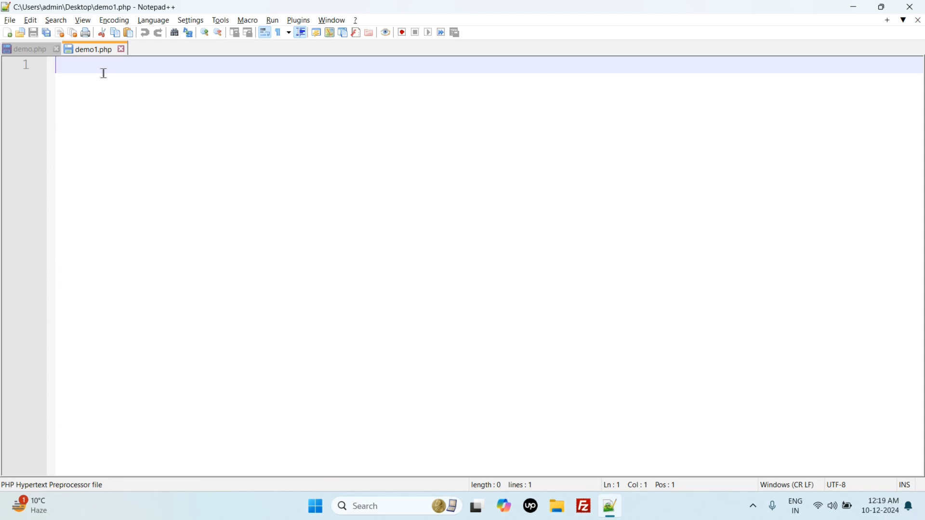
Write the opening <?php tag and the closing ?> tag with blank lines between them
text(<)
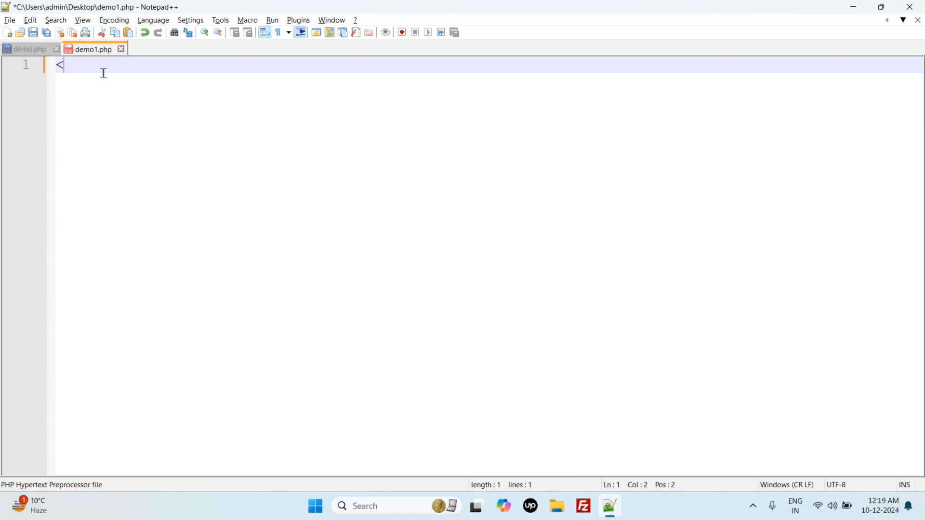
text(?)
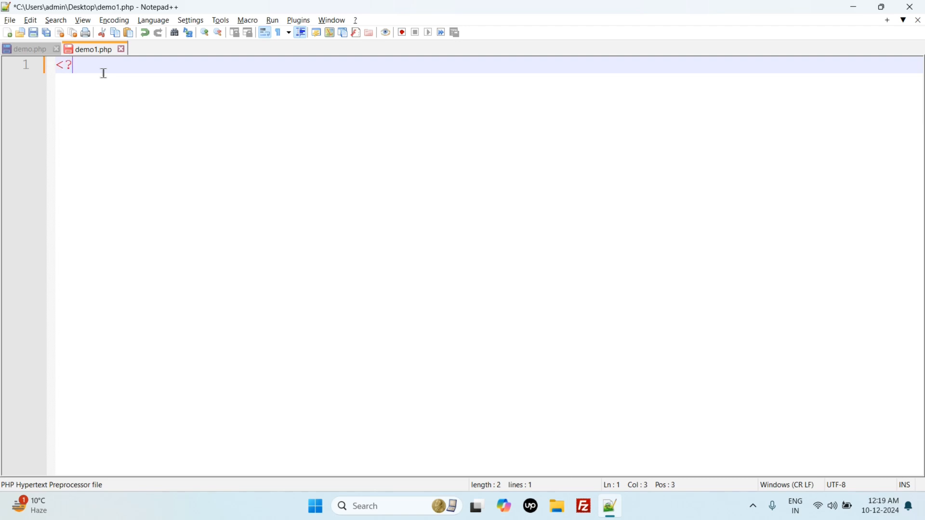
text(php)
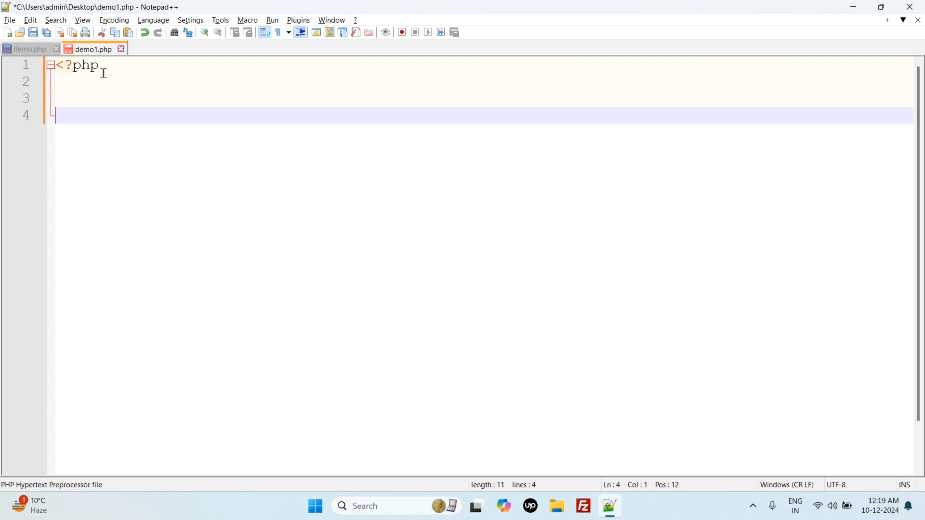
text(?>)
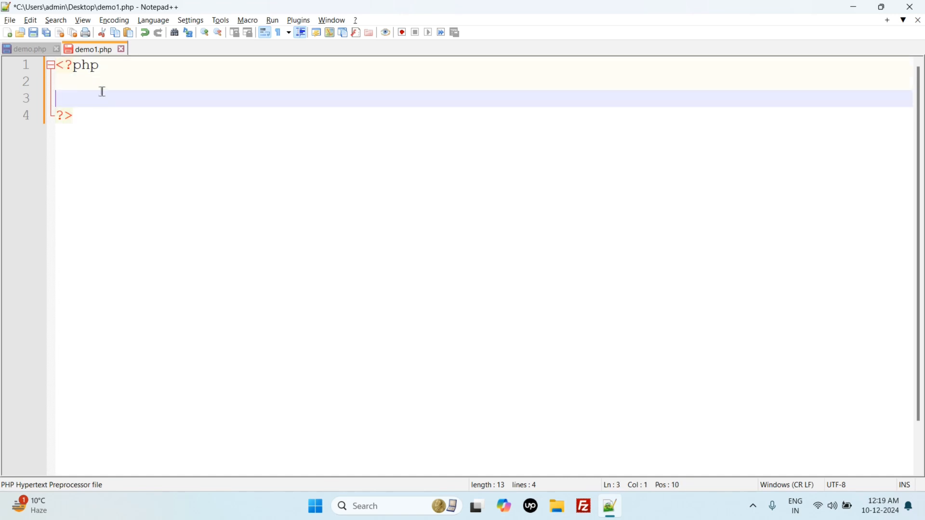
Write the single-line comment // php code inside the block and leave blank lines below it
key(Enter)
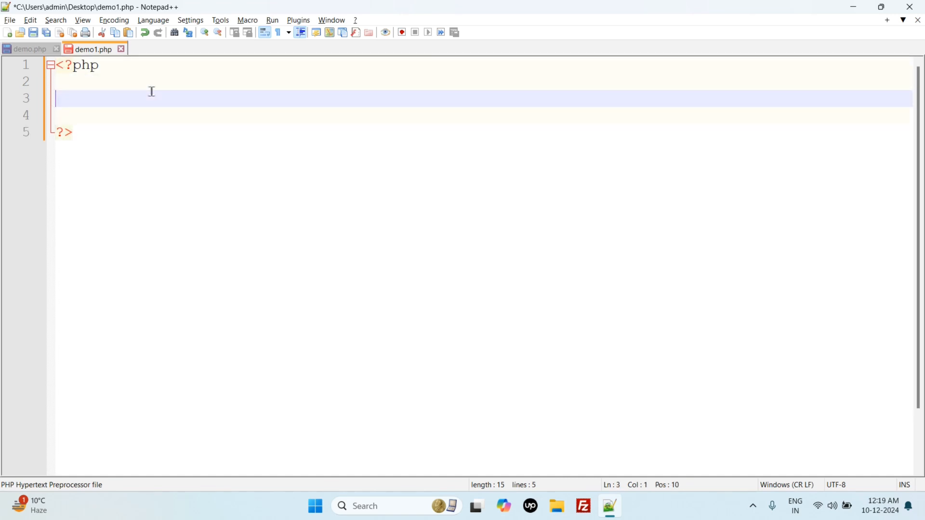
text(//)
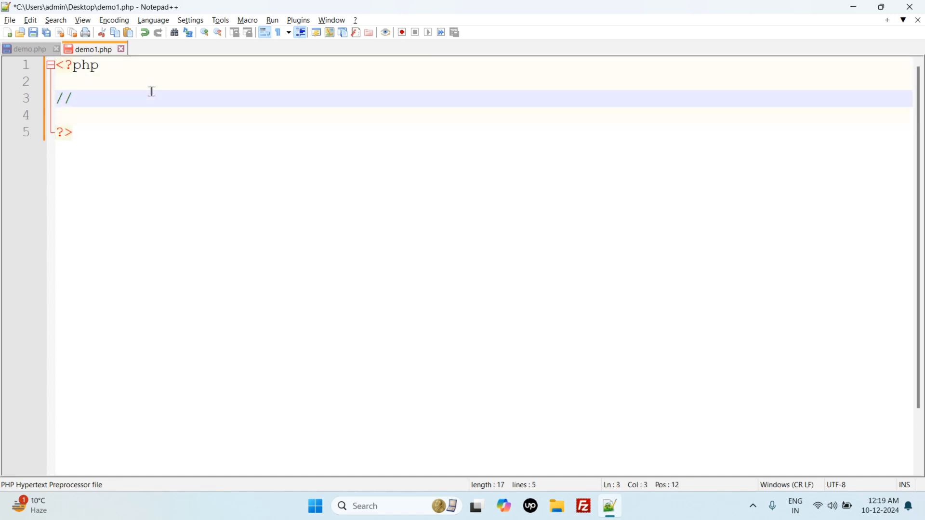
text(php)
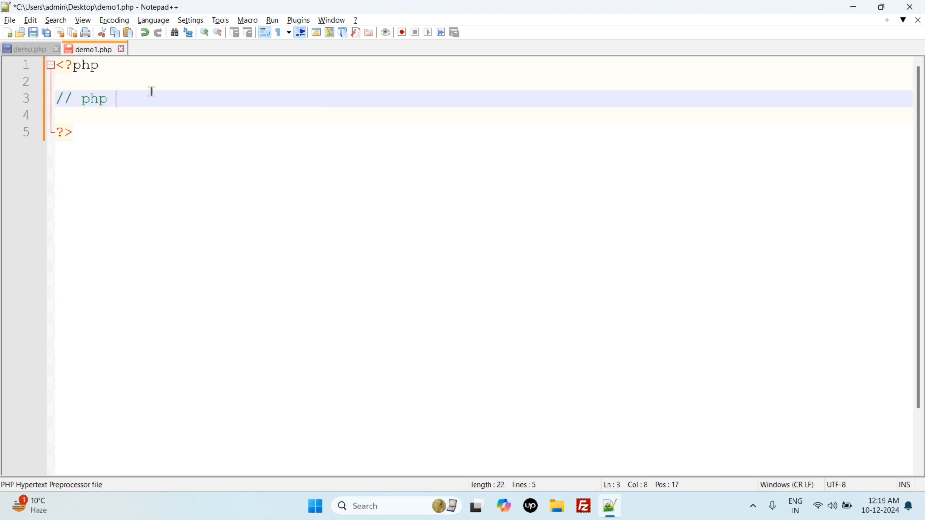
text(code)
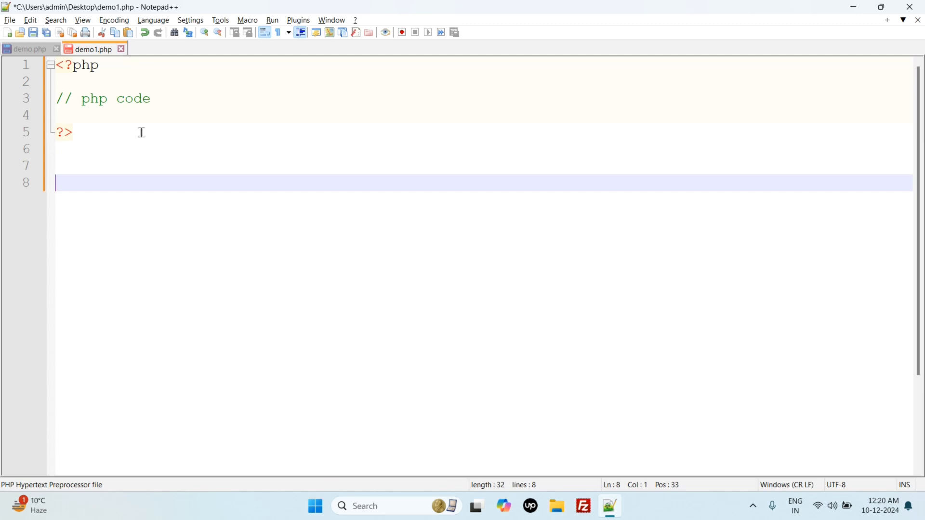
click(152, 99)
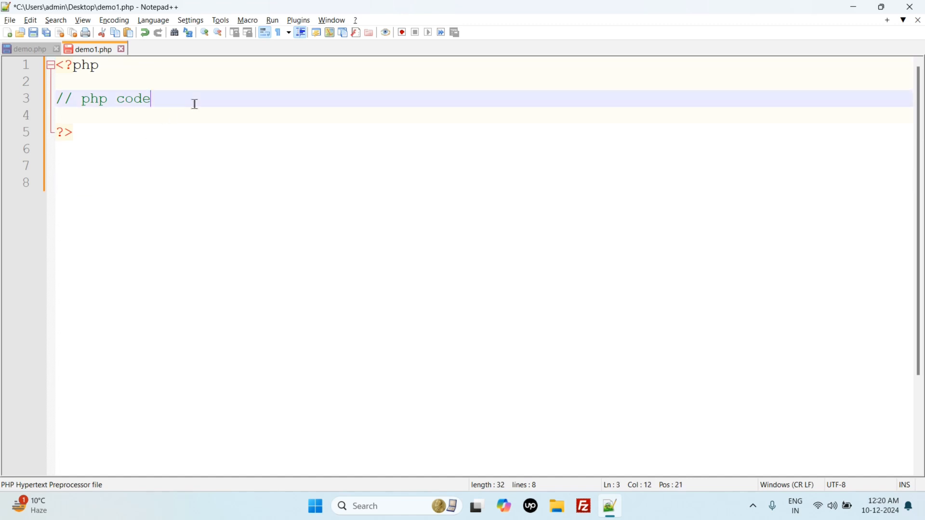
mouse_move(255, 88)
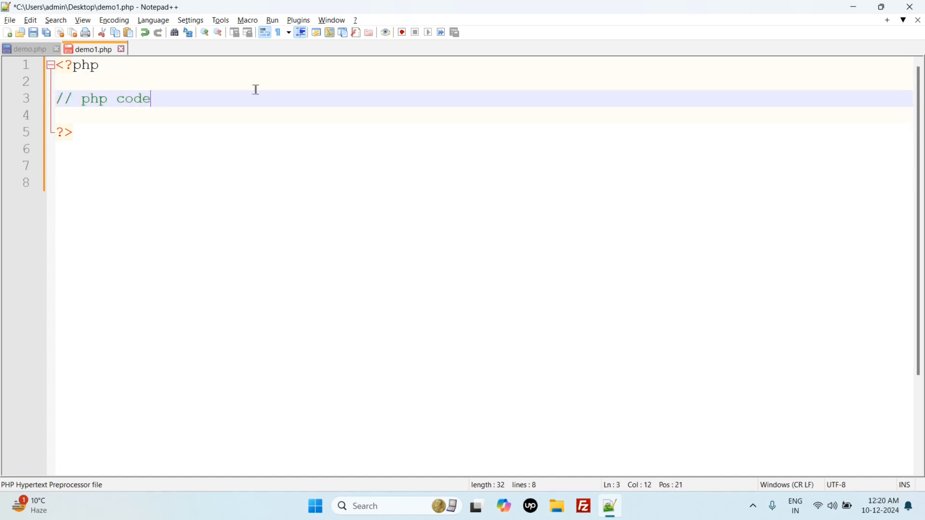
key(Enter)
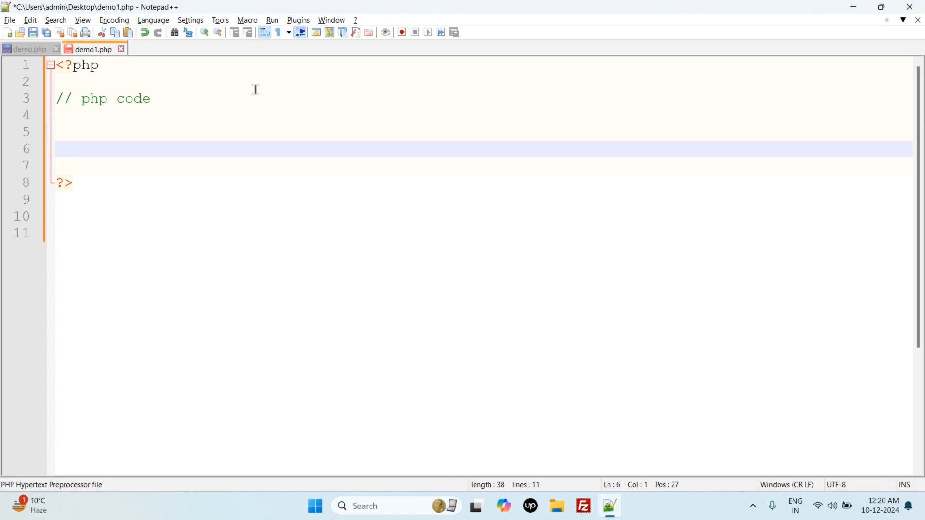
Write the comment // this is my code on its own line
text(///)
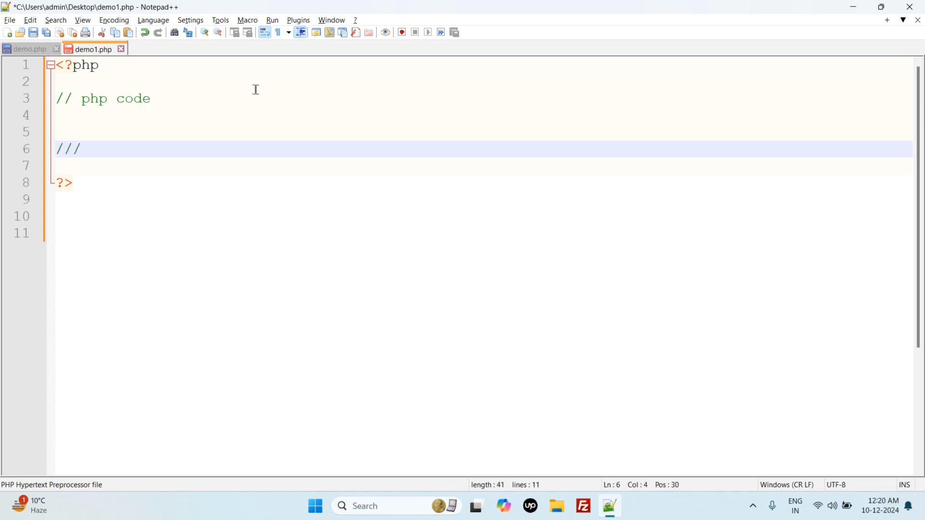
text(/ this)
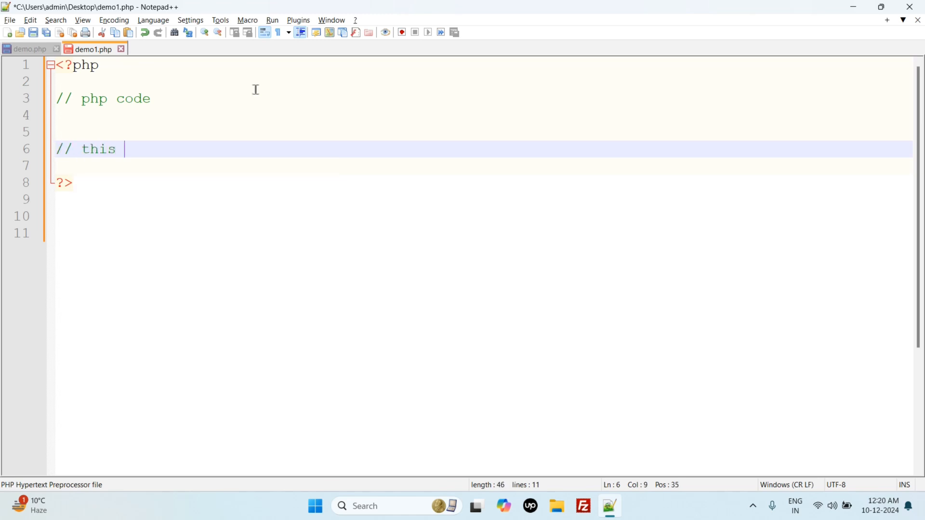
text(is my)
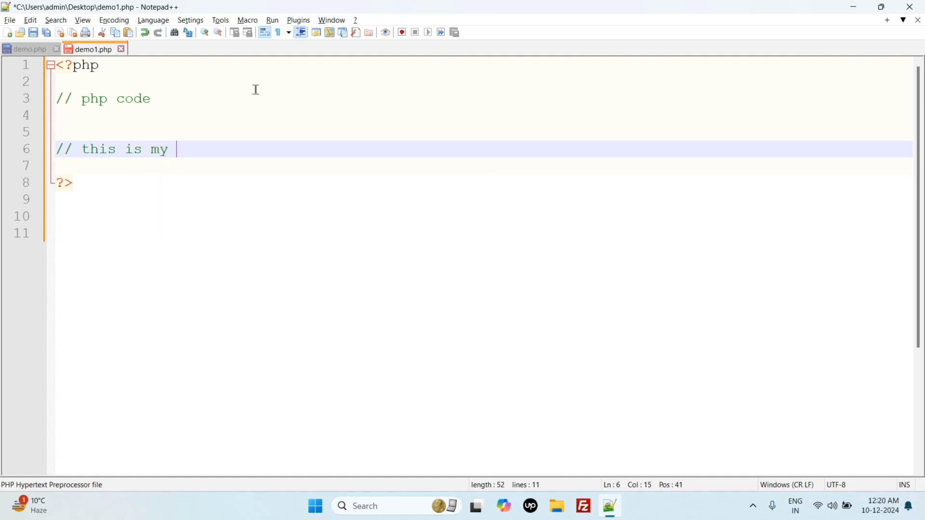
text(code)
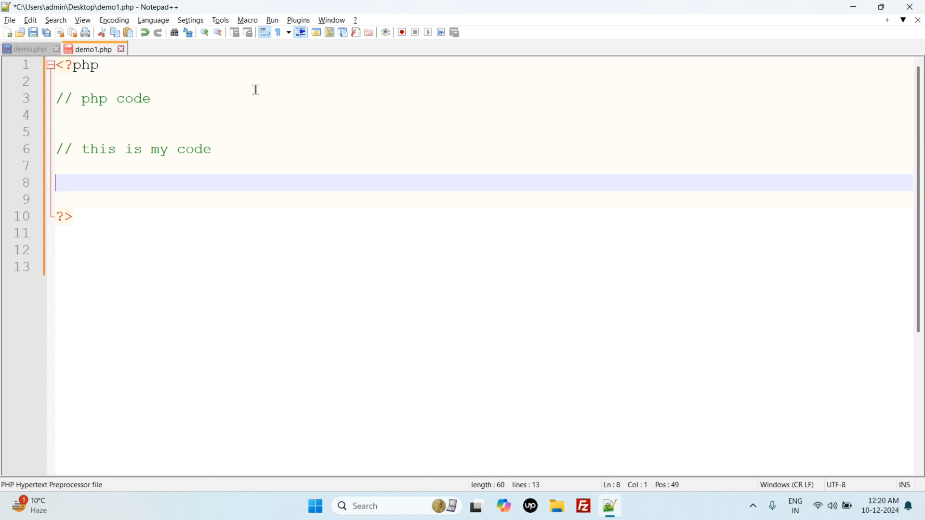
Write the plain lines "this is my test file", "this is" and "this is my php file" before ?>
text(this is my)
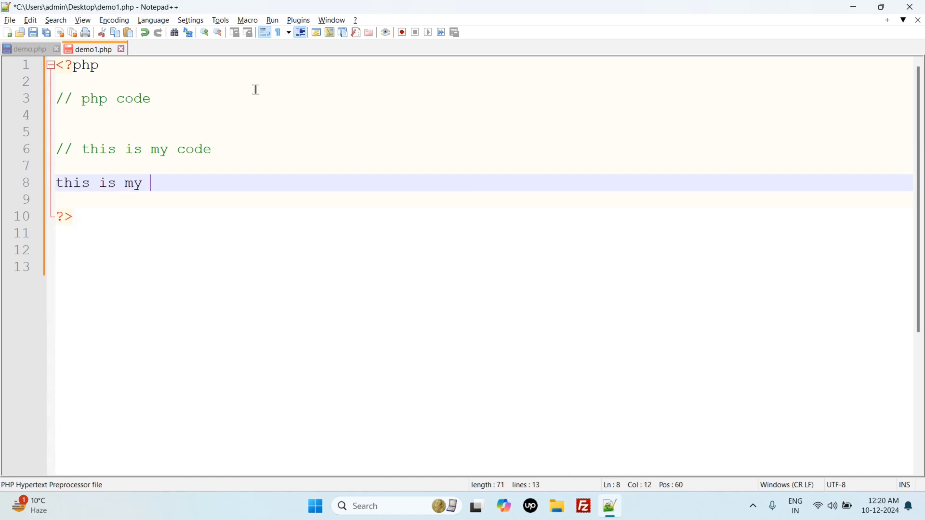
text(test fi)
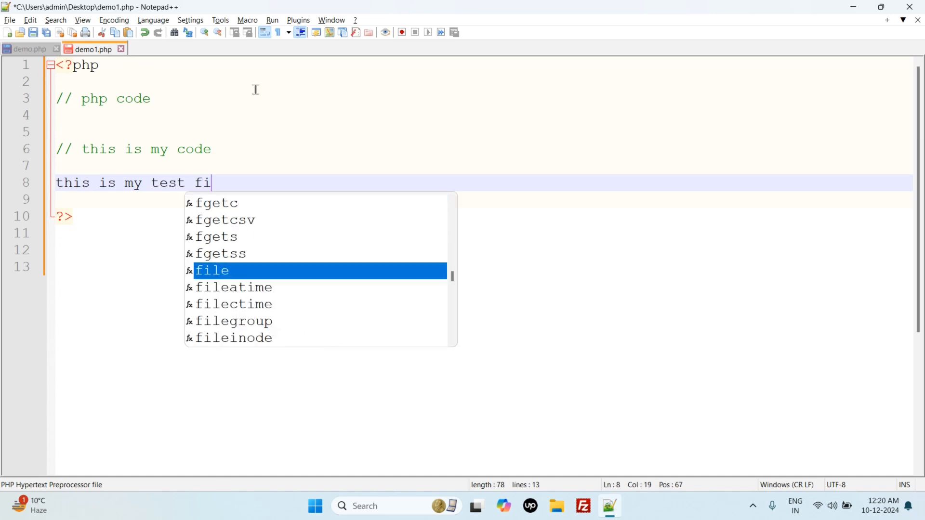
key(Enter)
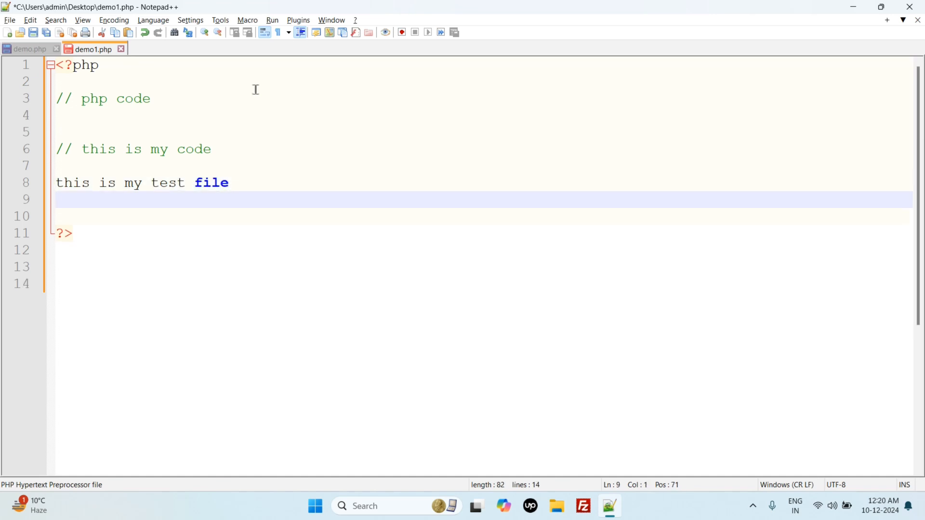
text(this is tes)
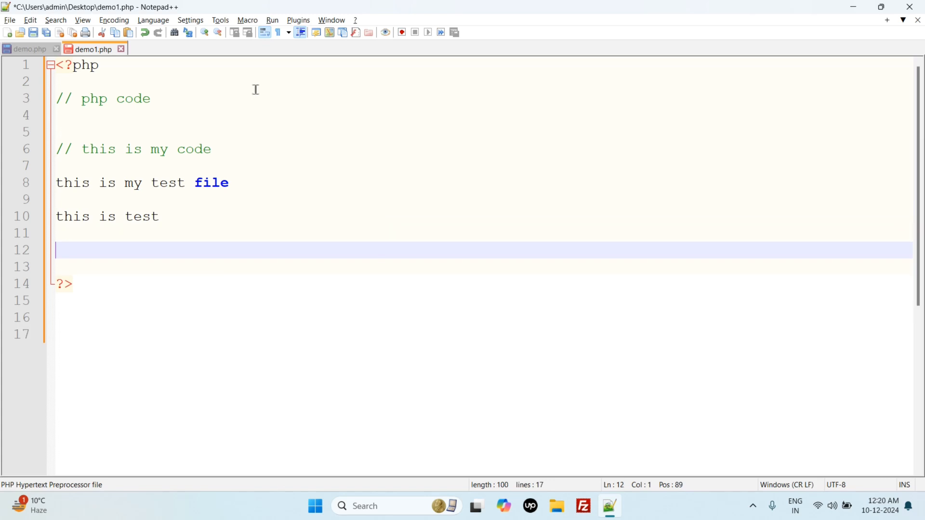
text(this is)
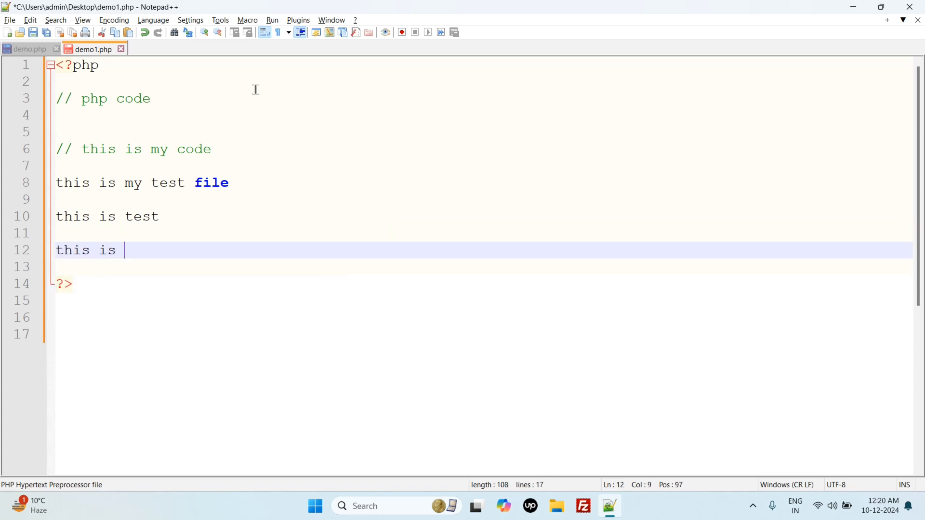
text(my)
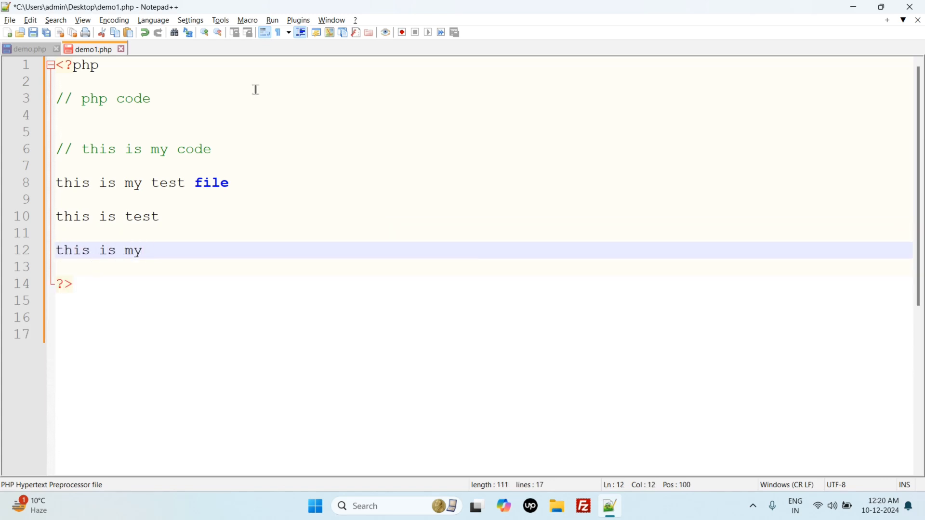
text(php file)
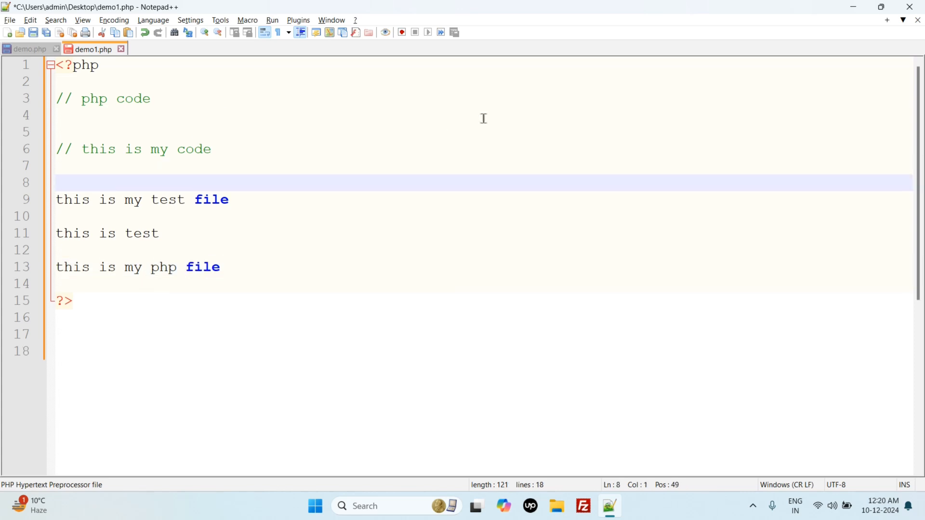
Wrap the three plain text lines in a /* … */ multi-line comment
text(/*)
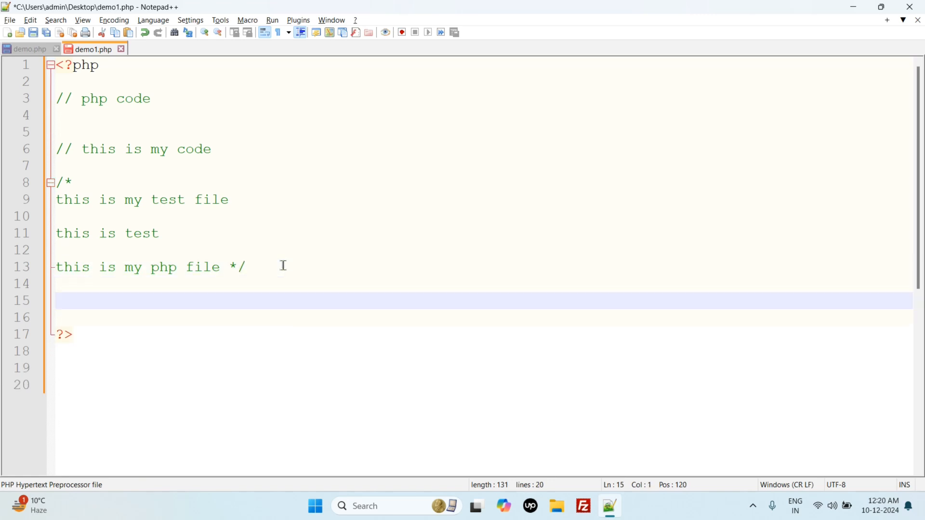
mouse_move(164, 156)
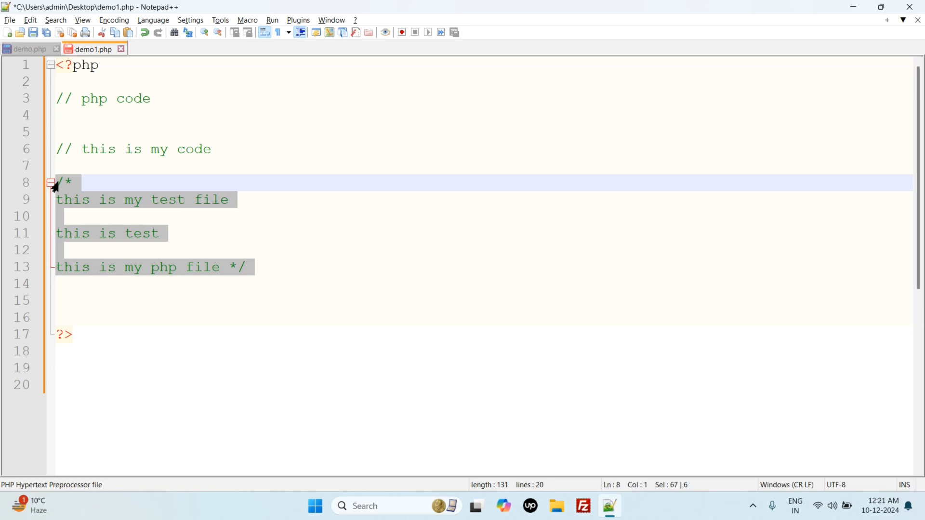
mouse_move(186, 204)
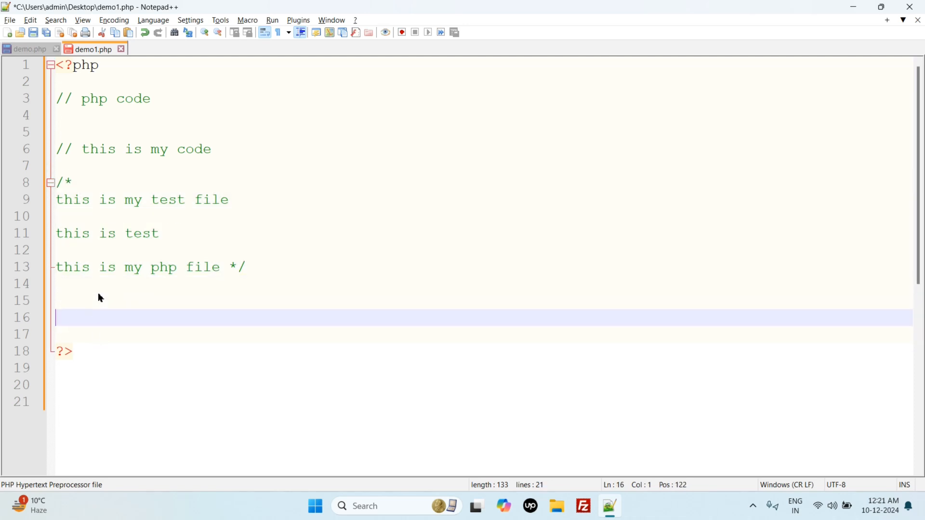
Below the comment write a lone $ line followed by $x = 5;
text($)
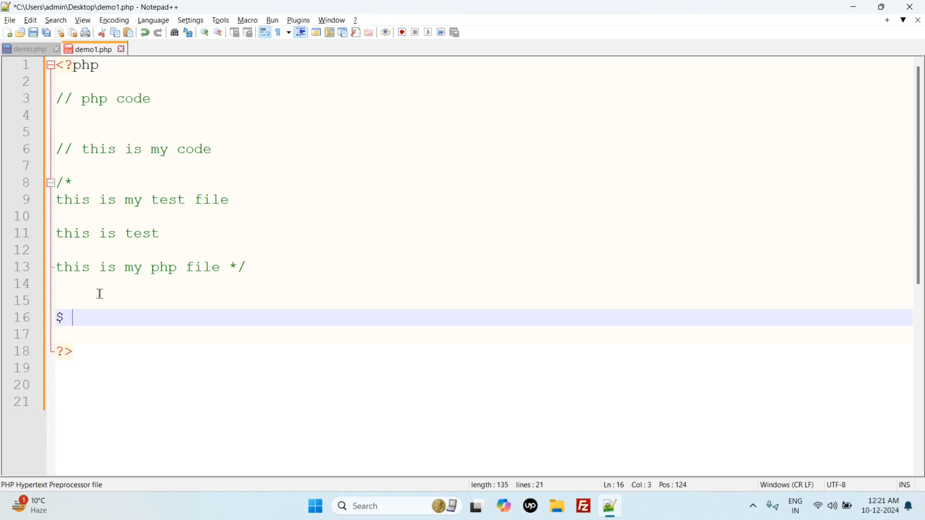
key(Enter)
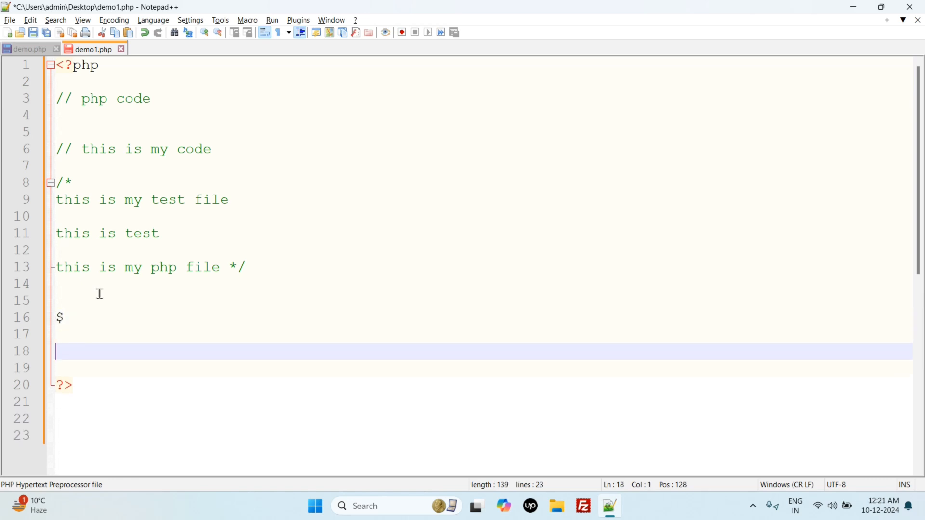
text(x =)
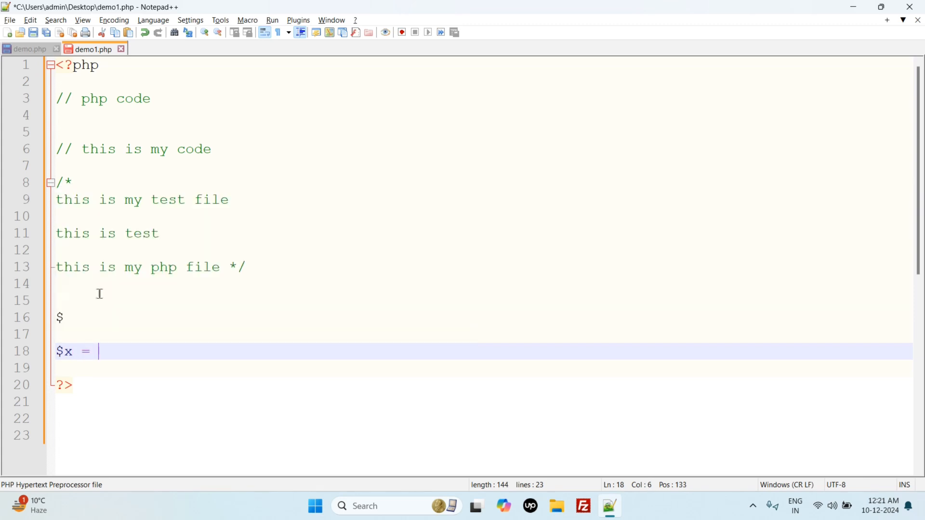
text(5;)
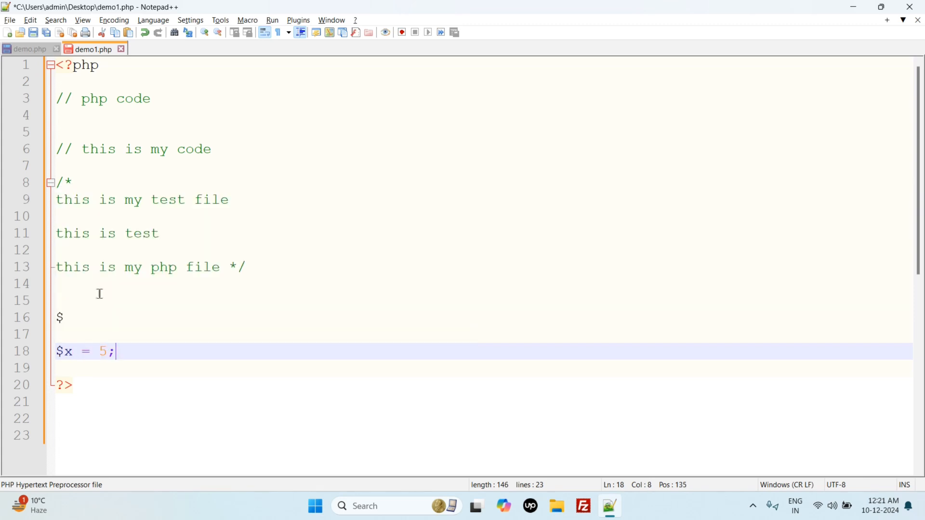
key(Enter)
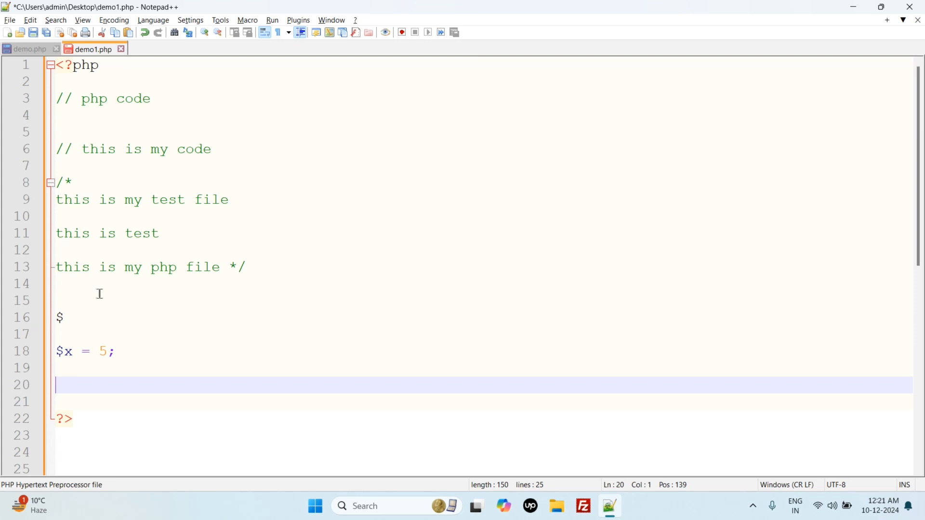
Declare $y = "Rohit Nagyaan"; as a quoted two-word name string
text($y =)
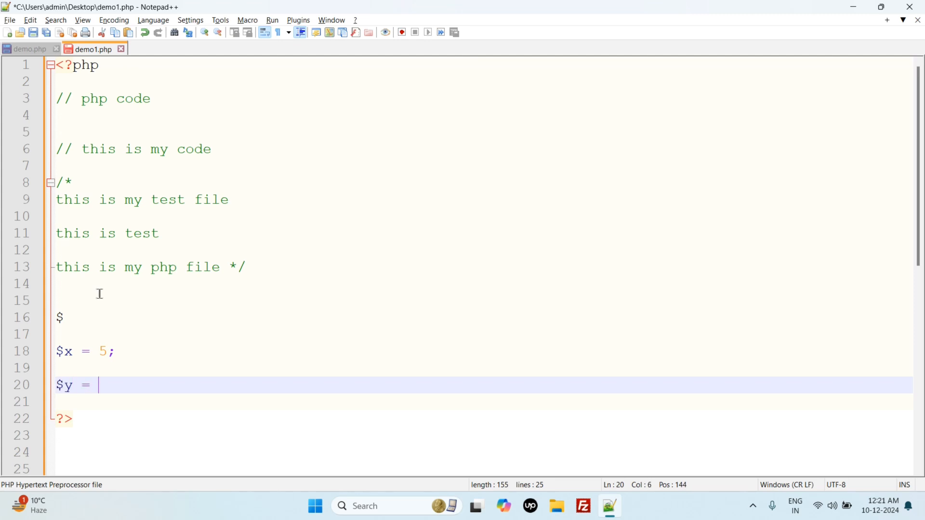
text("")
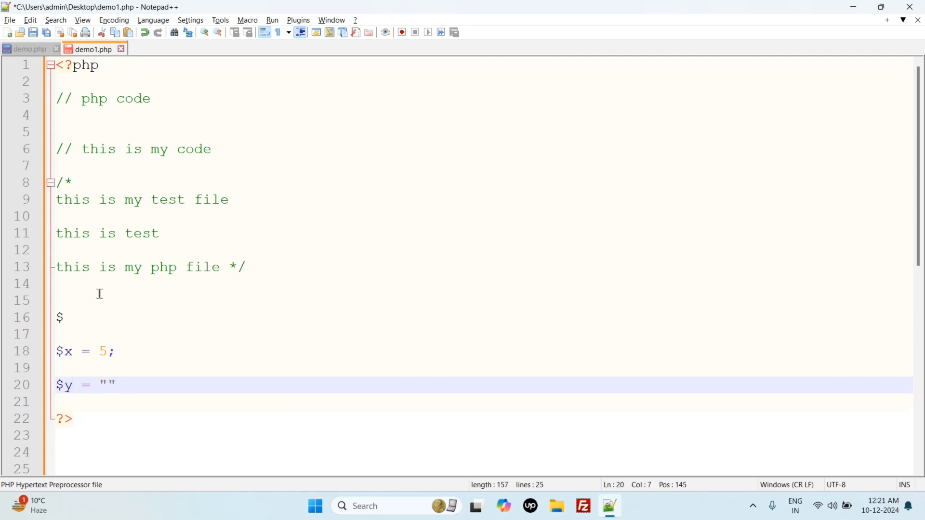
text(Roh)
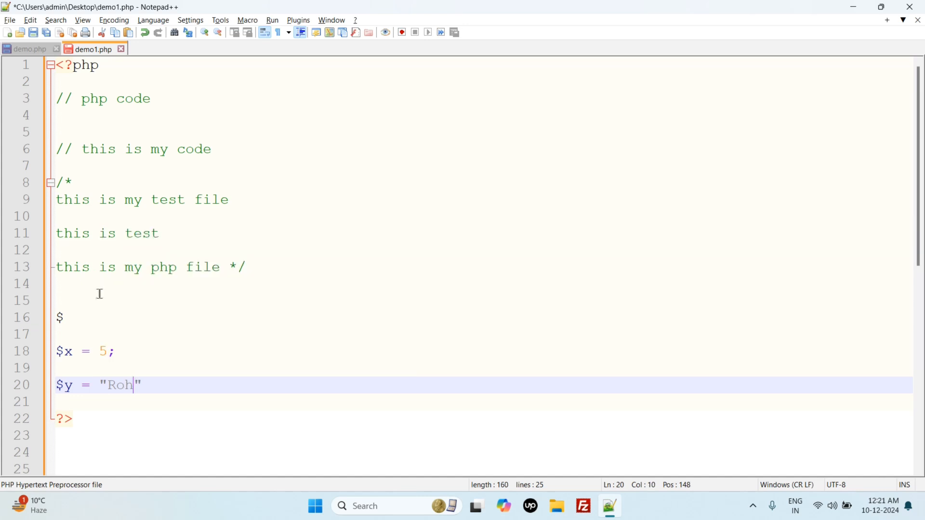
text(it)
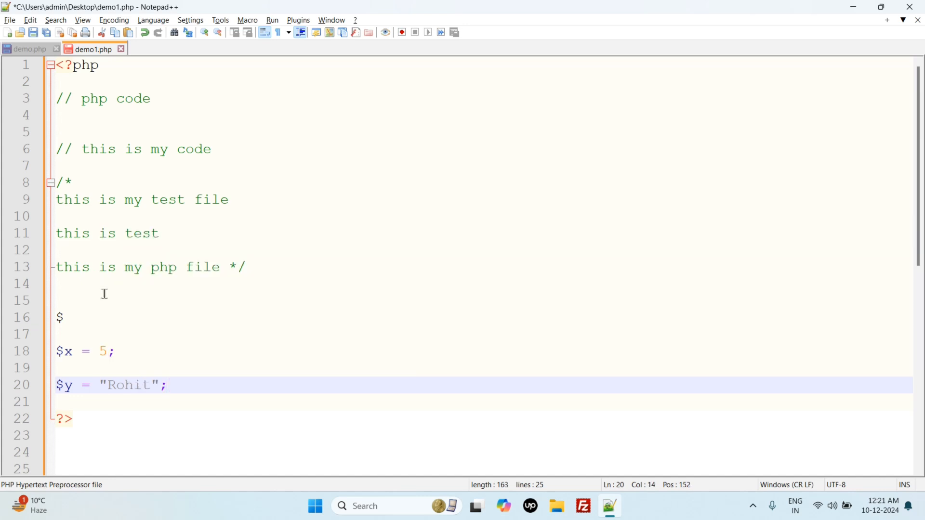
text(" ")
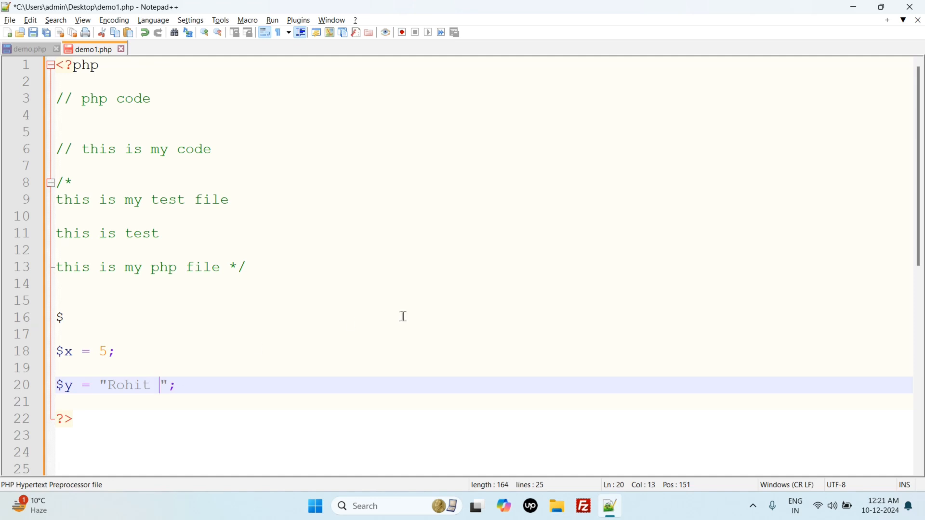
text(Nagyaan)
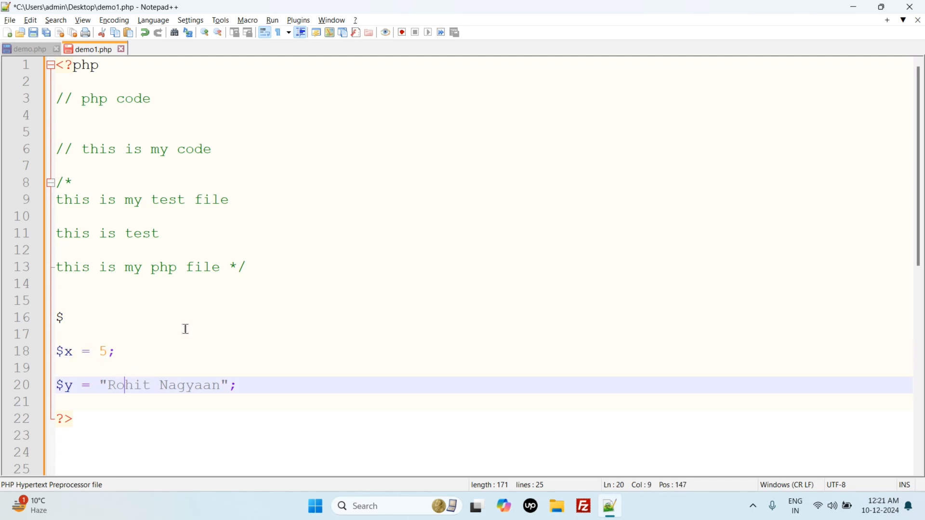
double_click(64, 385)
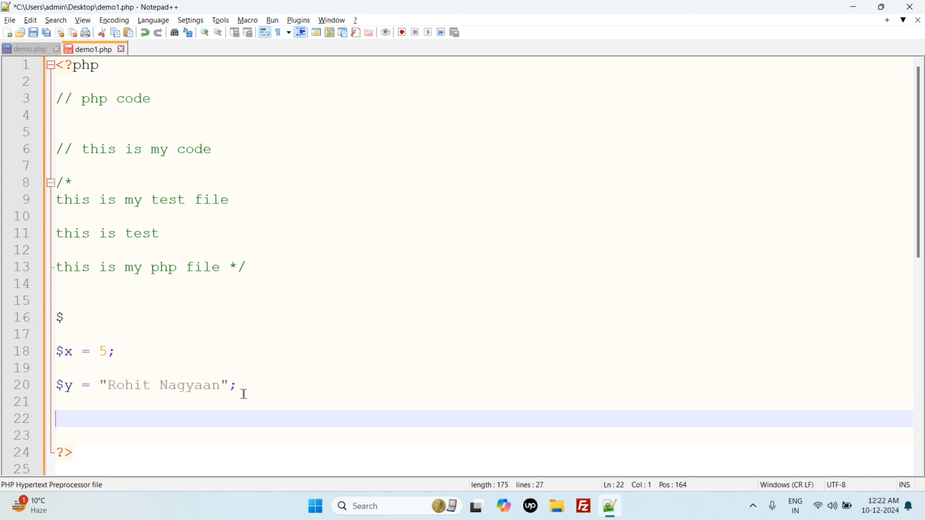
Write echo "this is my first php file"; on a new line under $y
text(echo)
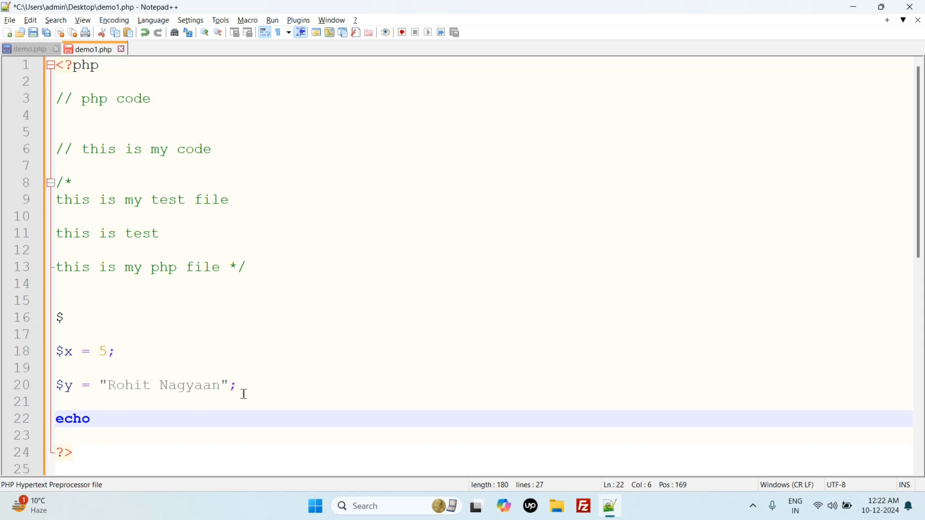
text("")
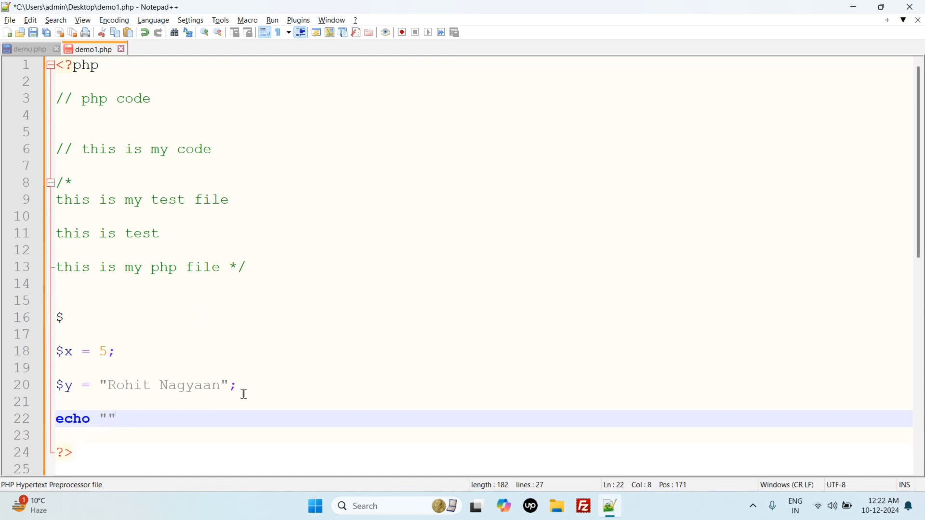
text(t;)
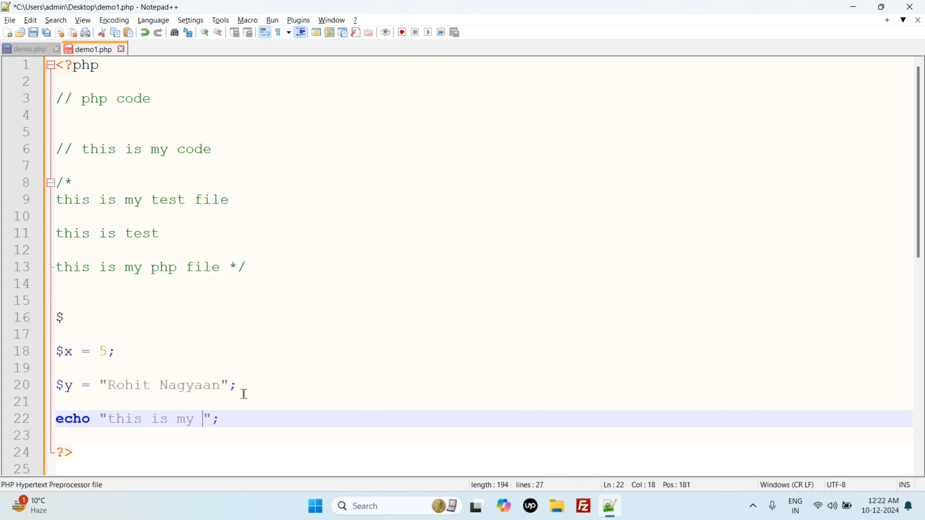
text(fist php file)
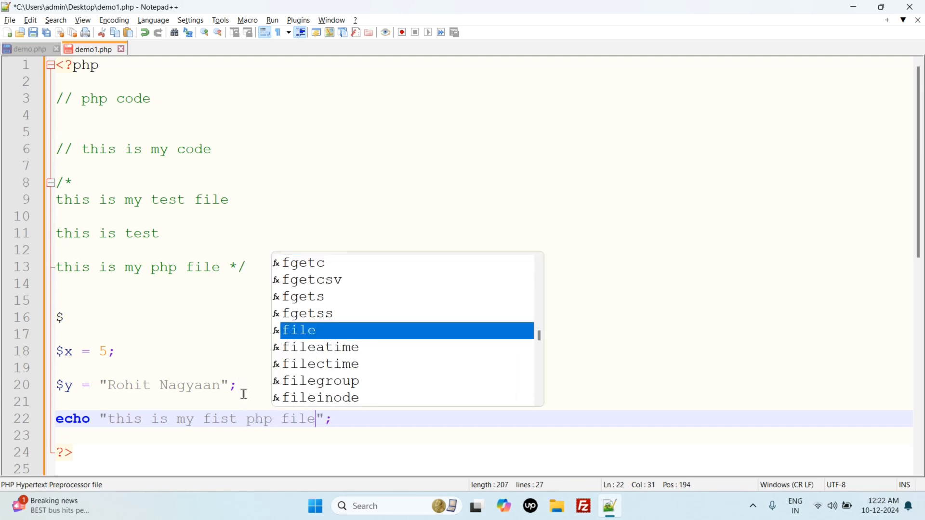
text(r)
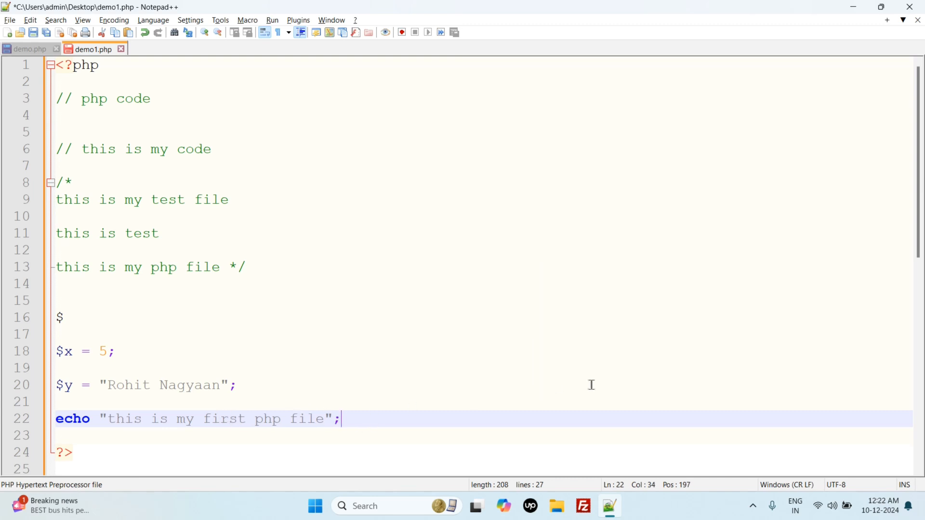
mouse_move(277, 227)
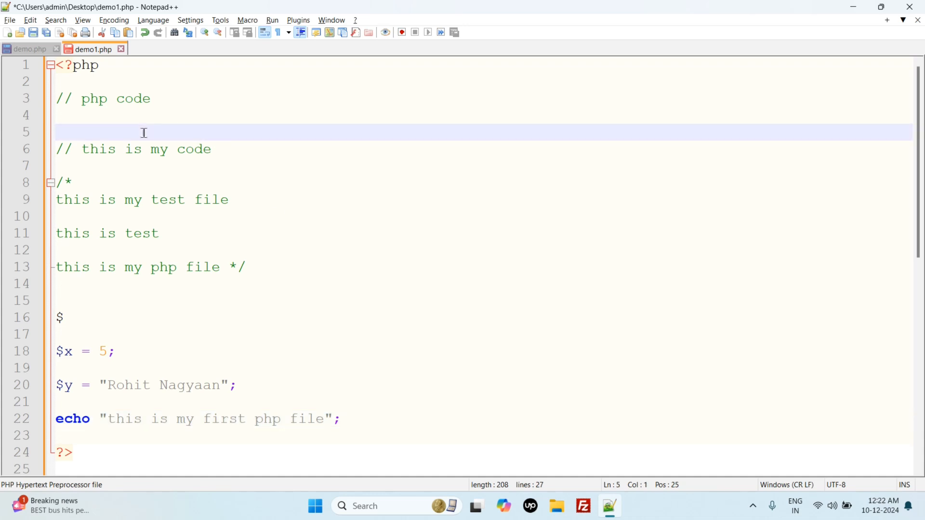
Close the first block with ?> after // php code and reopen <?php before // this is my code
text(?>)
text(<)
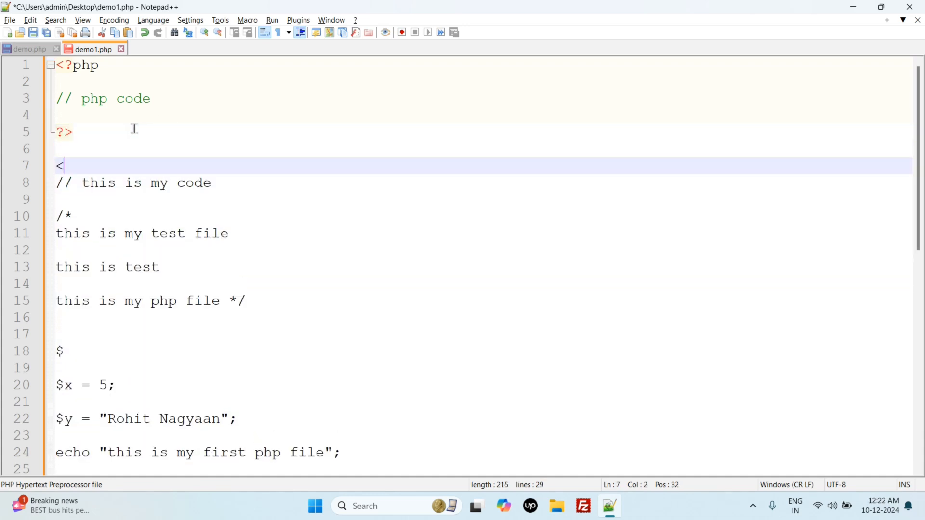
text(?php)
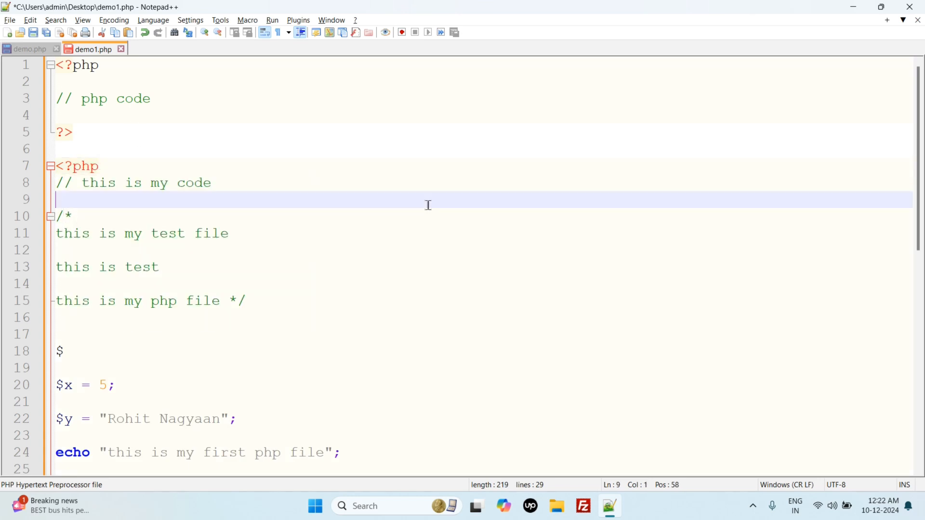
scroll(down, 3)
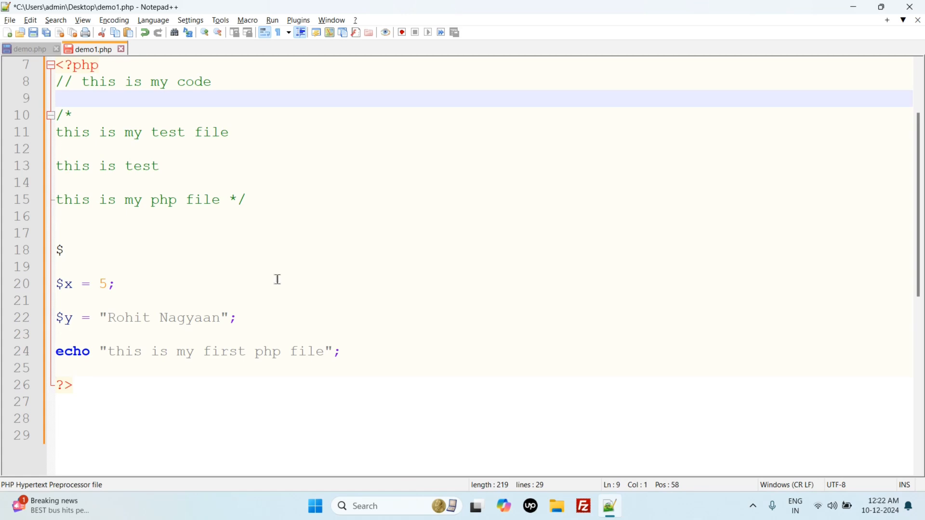